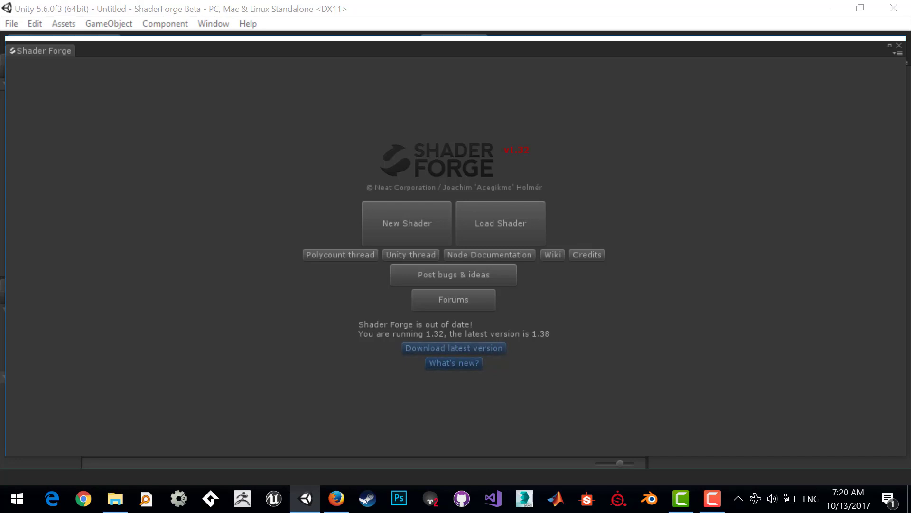
- Create a Shader Forge shader file 'Dissolve' inside Assets/Shaders/Dissolve
{"action": "left_click", "coordinate": [406, 222]}
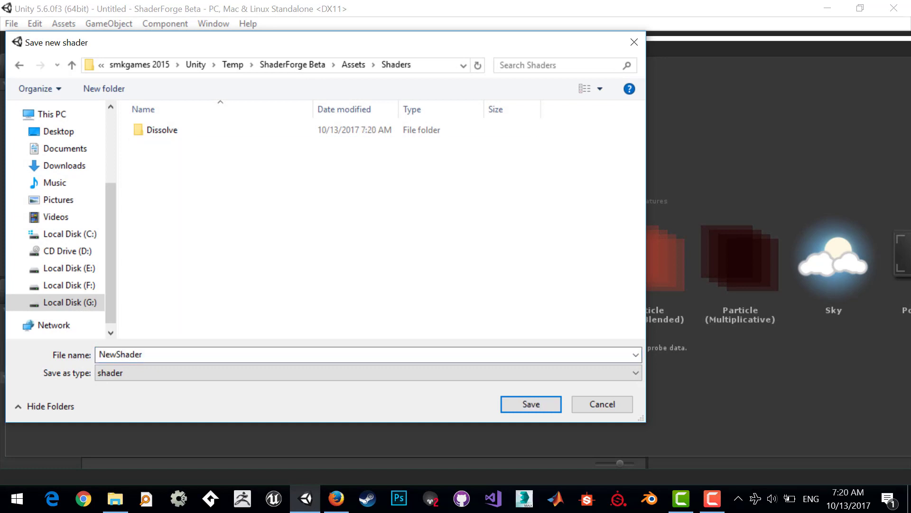
{"action": "double_click", "coordinate": [164, 130]}
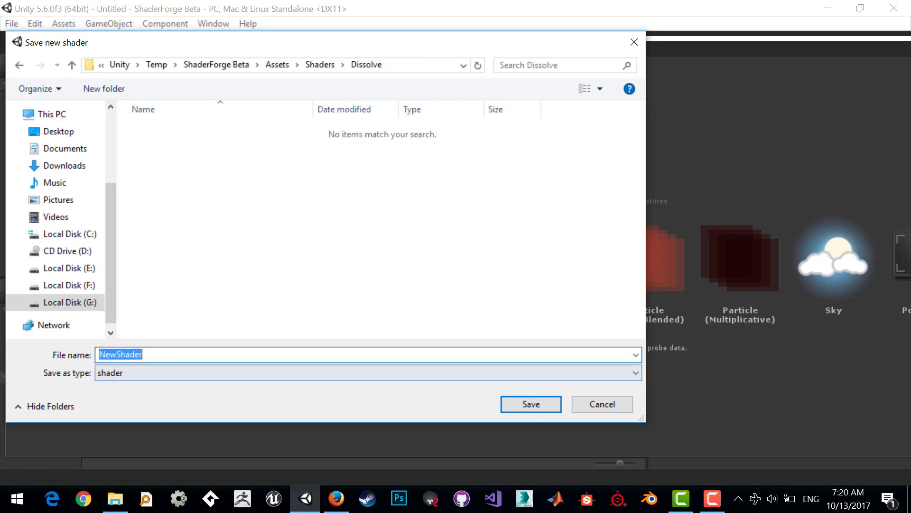
{"action": "type", "text": "Dissolve"}
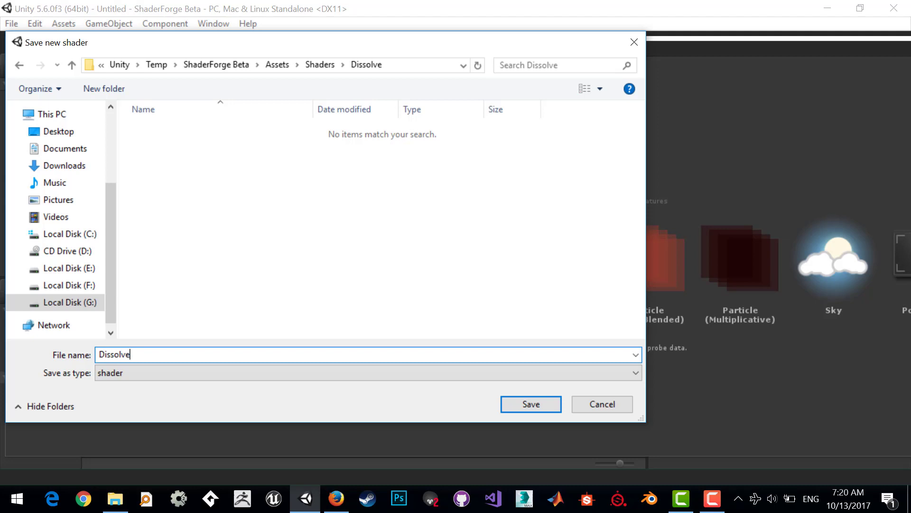
{"action": "left_click", "coordinate": [530, 404]}
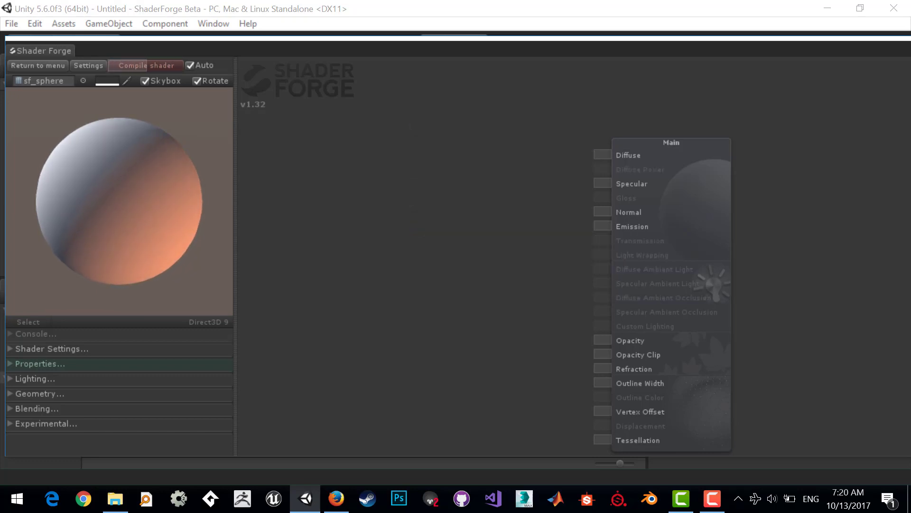
- Add a Texture 2D node labelled MainTex with a parchment texture, wired into Diffuse
{"action": "left_click", "coordinate": [146, 65]}
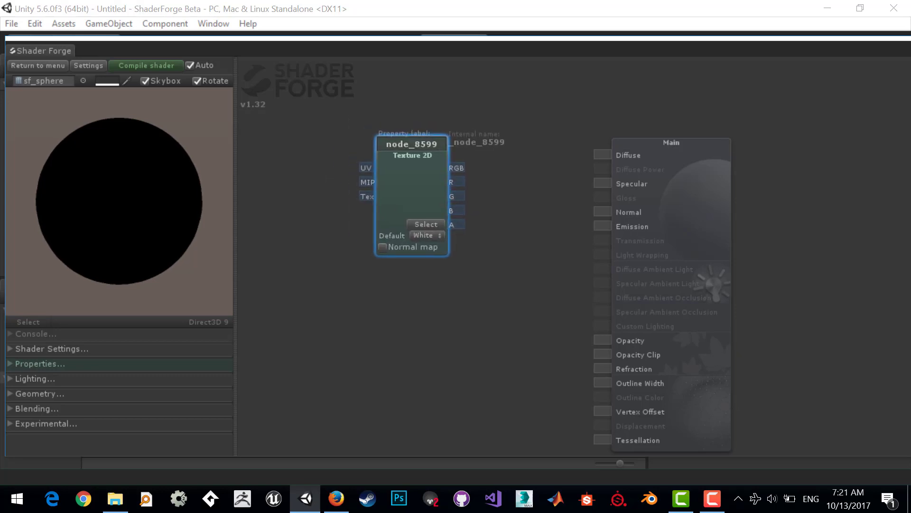
{"action": "type", "text": "M"}
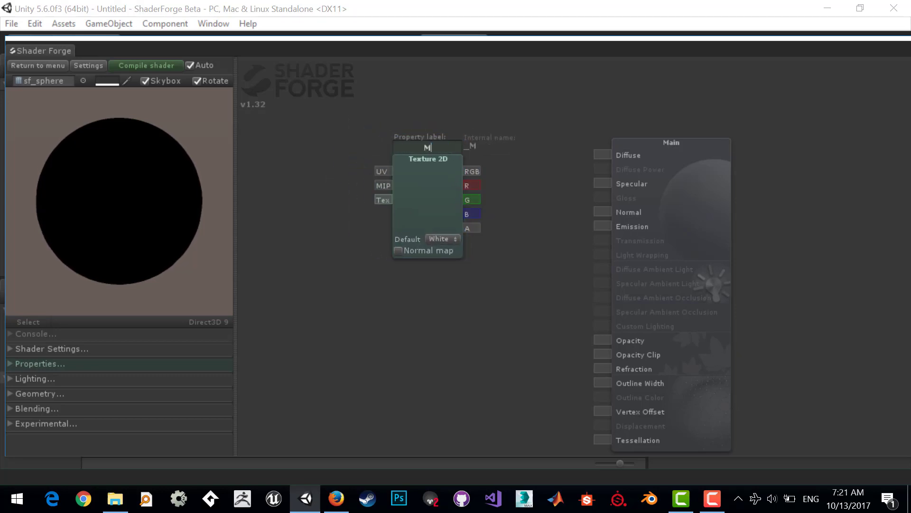
{"action": "type", "text": "ainTex"}
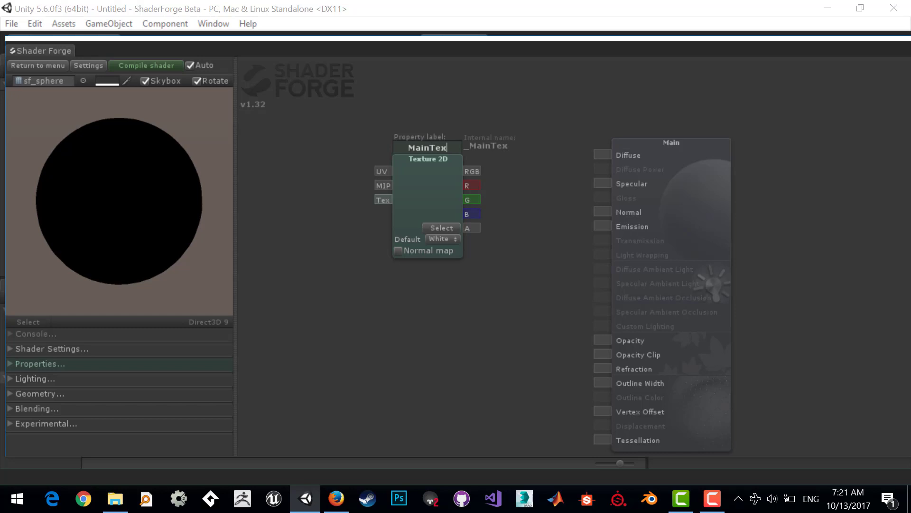
{"action": "left_click", "coordinate": [441, 228]}
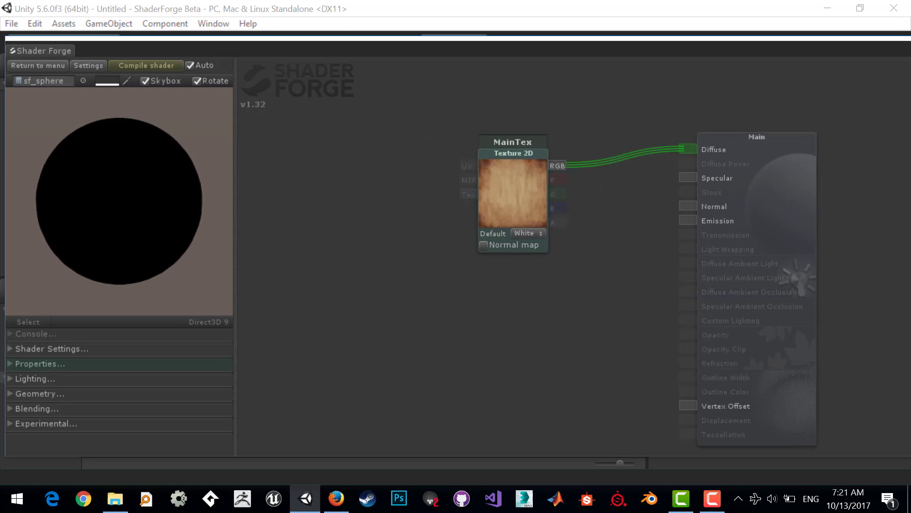
{"action": "left_click", "coordinate": [145, 65]}
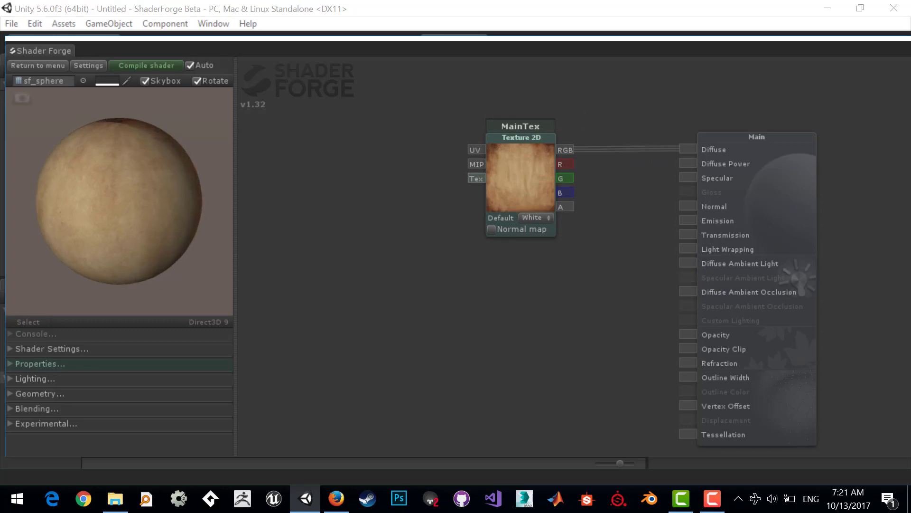
{"action": "left_click", "coordinate": [197, 81]}
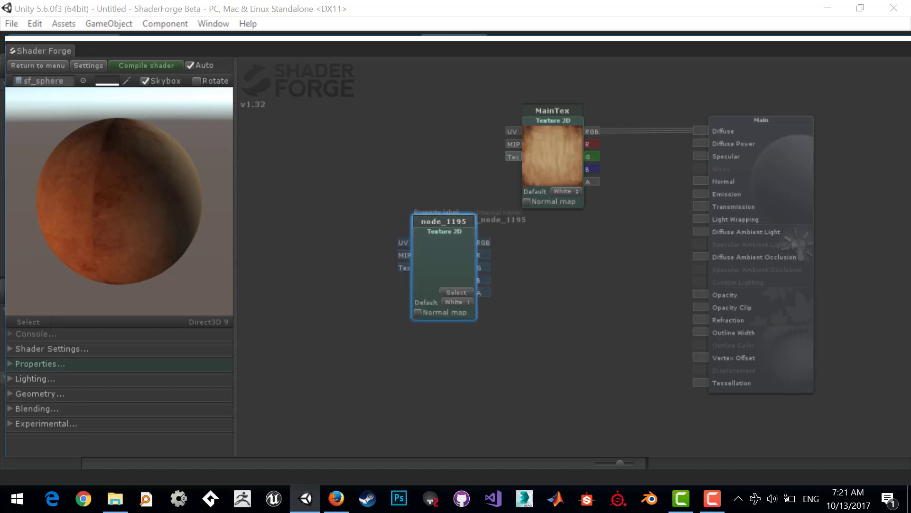
- Load the Dissolve noise texture into the second texture node, feeding a slider-driven Step
{"action": "left_click", "coordinate": [456, 292]}
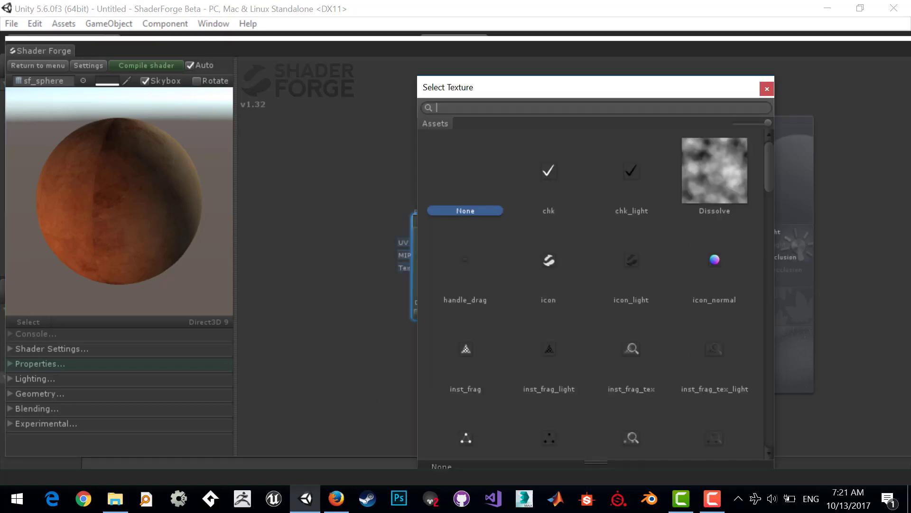
{"action": "left_click", "coordinate": [714, 171]}
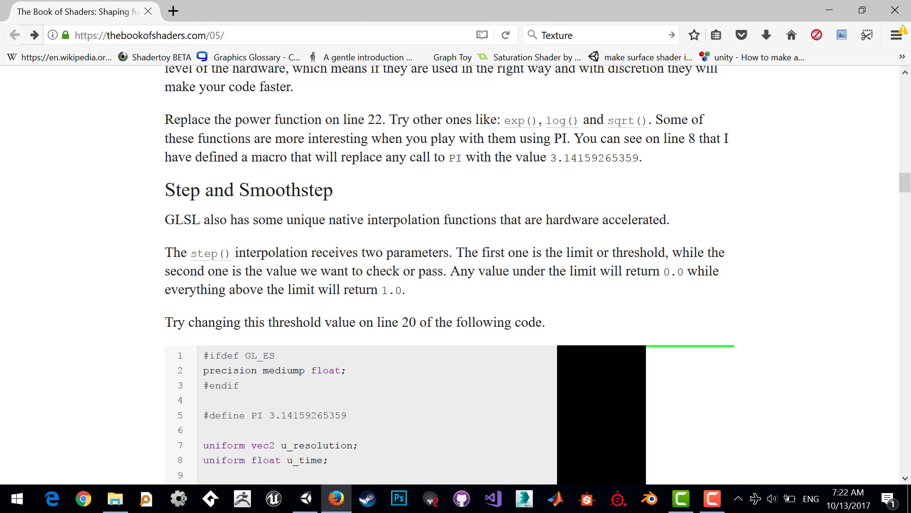
{"action": "left_click", "coordinate": [305, 498]}
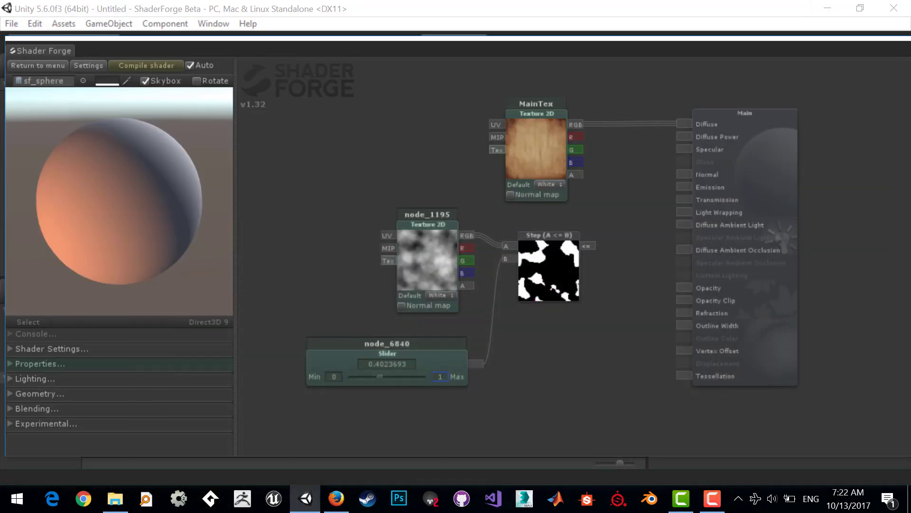
- Rename the slider to DissolveTreshold and route the masked R channel into Opacity Clip
{"action": "double_click", "coordinate": [386, 342]}
{"action": "type", "text": "DissolveTre"}
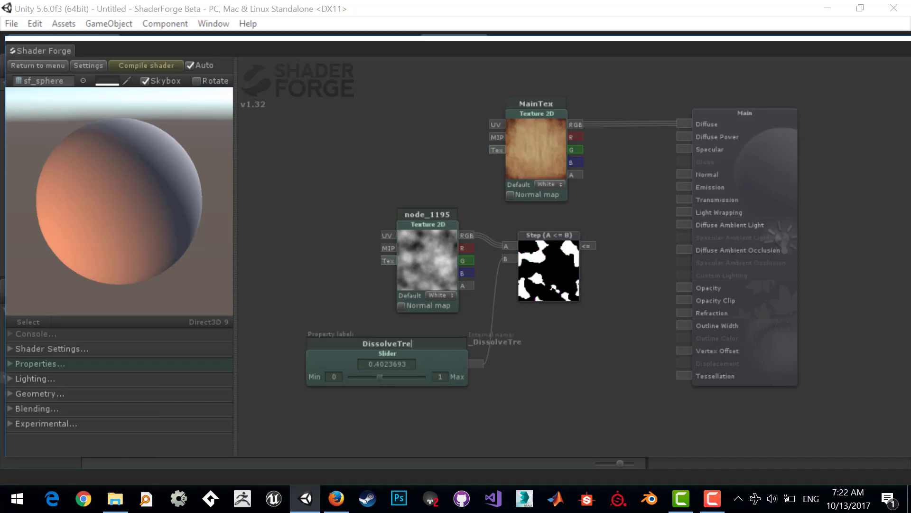
{"action": "type", "text": "shold"}
{"action": "left_click", "coordinate": [429, 214]}
{"action": "type", "text": "DissolveTex"}
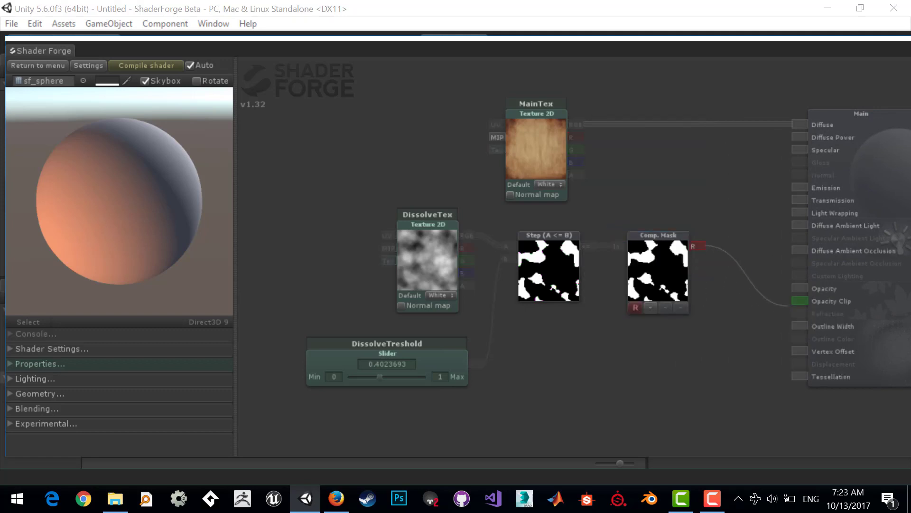
{"action": "left_click", "coordinate": [146, 65]}
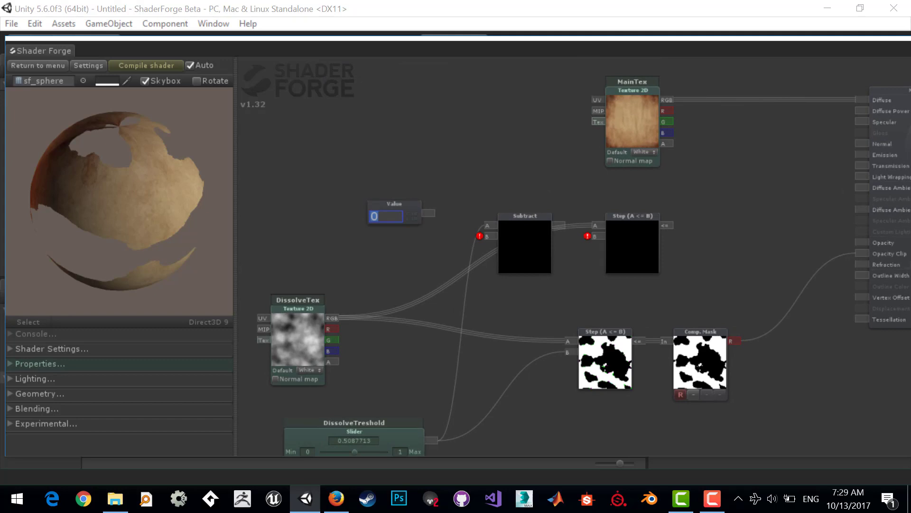
- Set the burn-edge offset Value node to .1
{"action": "type", "text": ".1"}
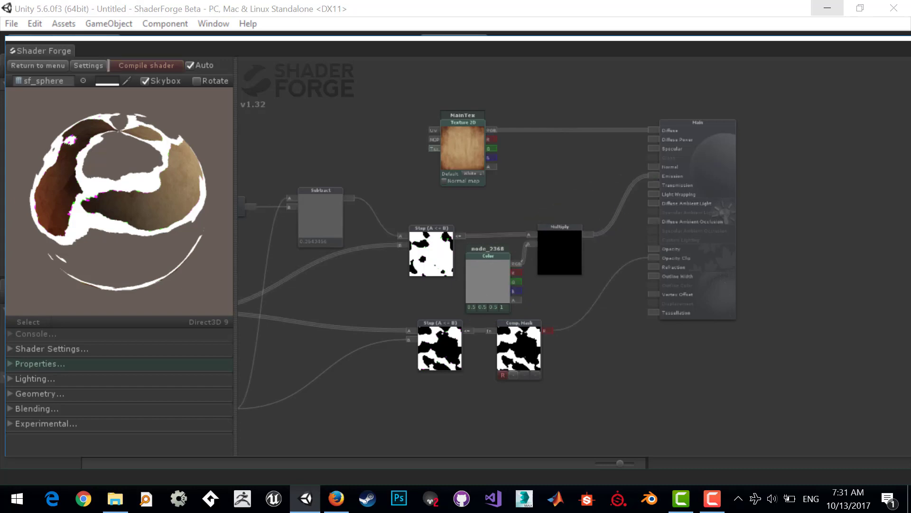
- Set the edge Color node to pure red (FF0000)
{"action": "left_click", "coordinate": [487, 282]}
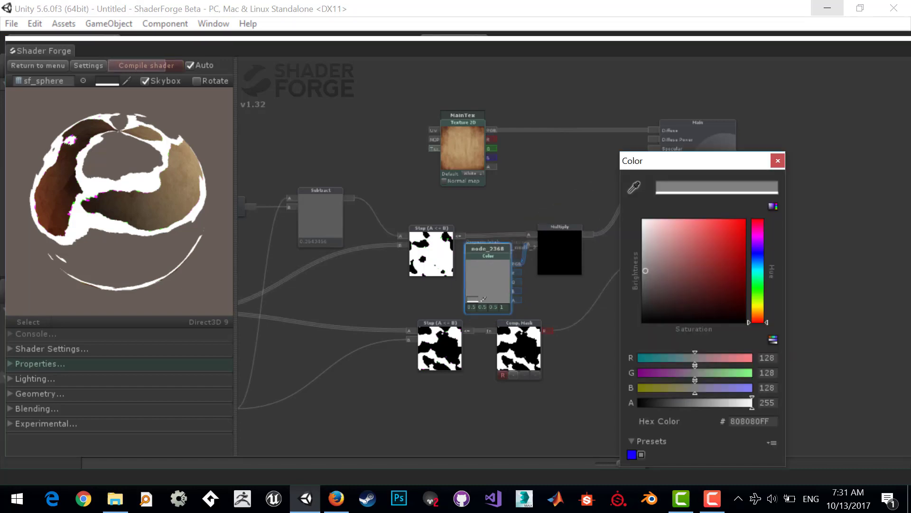
{"action": "left_click", "coordinate": [742, 222]}
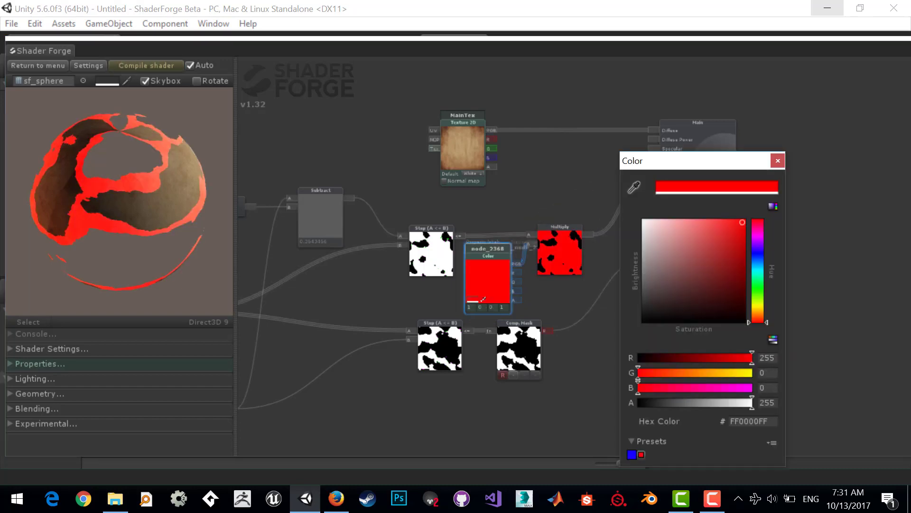